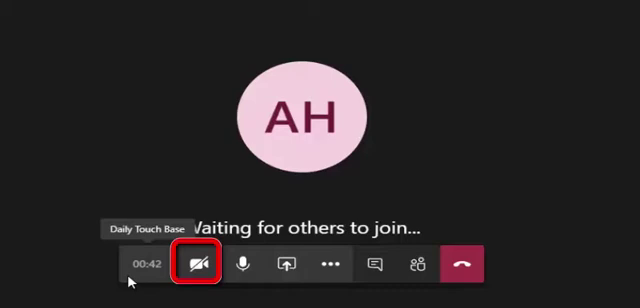
# Toggle the camera and microphone controls, then reveal the More actions menu.
pyautogui.click(184, 264)
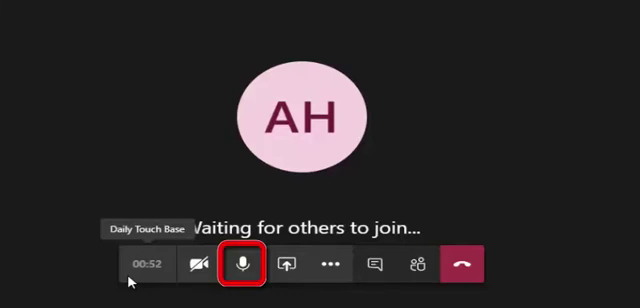
pyautogui.click(238, 264)
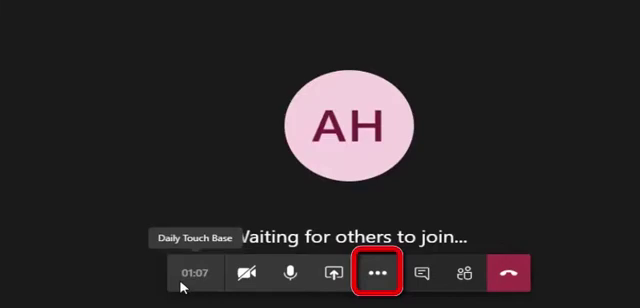
pyautogui.click(382, 272)
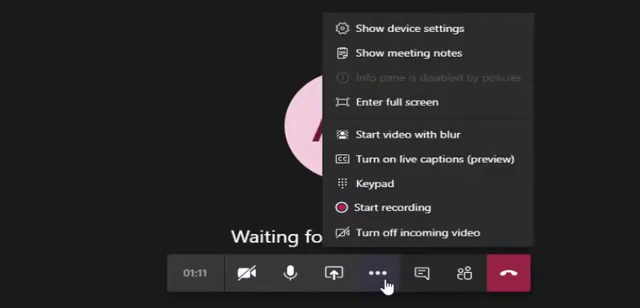
pyautogui.moveTo(420, 134)
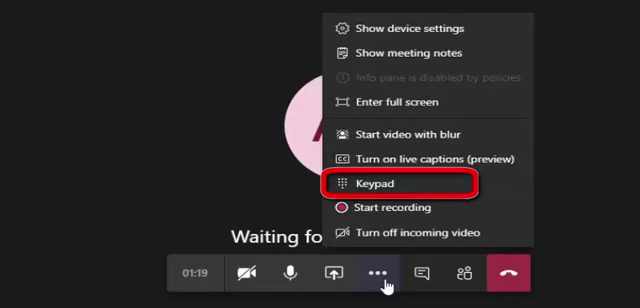
pyautogui.moveTo(384, 208)
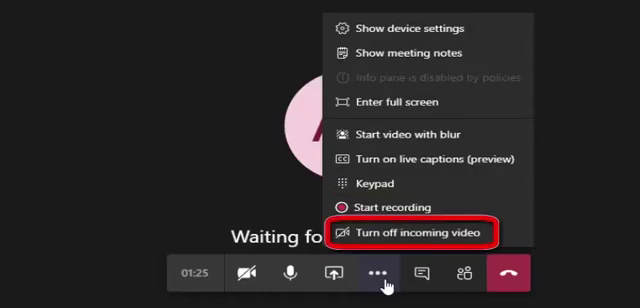
pyautogui.moveTo(410, 232)
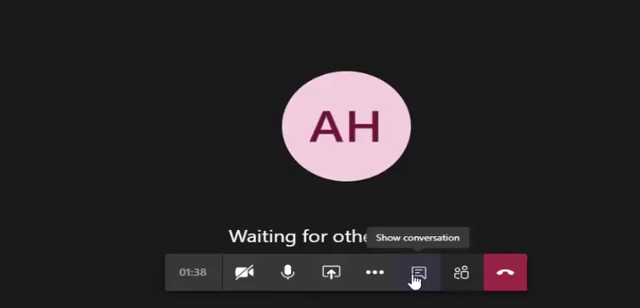
# Show the meeting chat panel alongside the video, then hide it again.
pyautogui.click(420, 272)
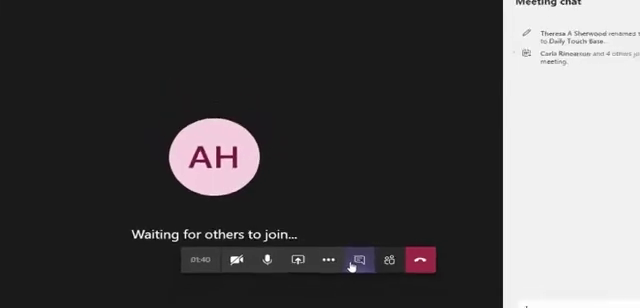
pyautogui.click(362, 260)
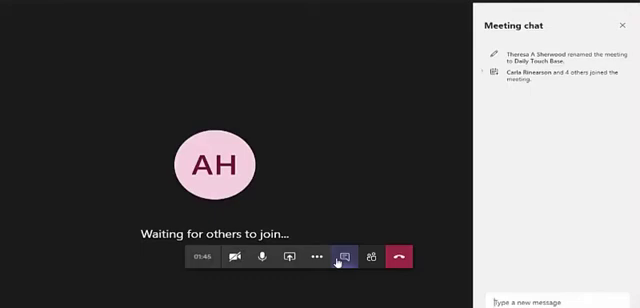
pyautogui.click(334, 264)
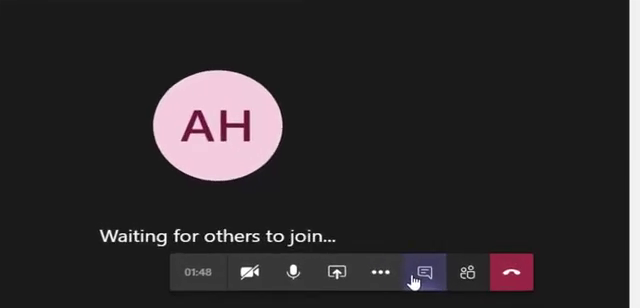
pyautogui.click(468, 272)
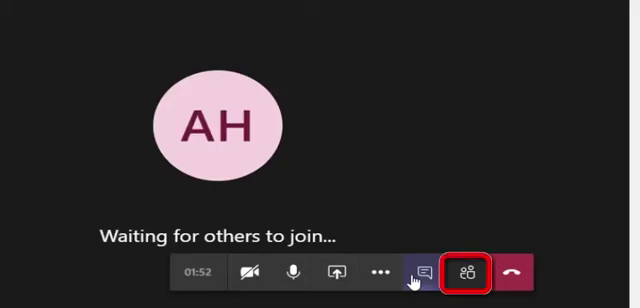
# Bring the chat back and switch to the People panel listing the host and invitees.
pyautogui.click(428, 272)
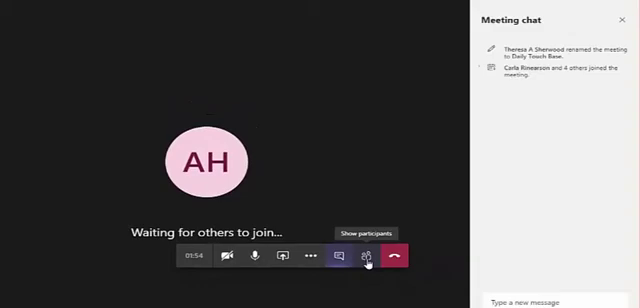
pyautogui.click(366, 256)
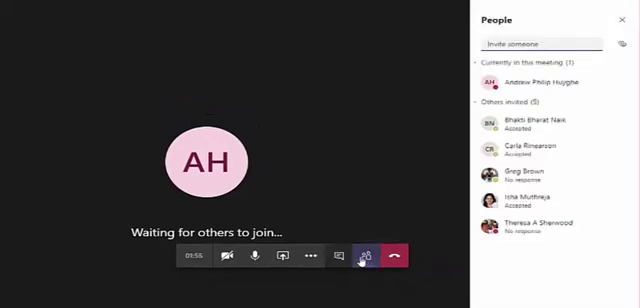